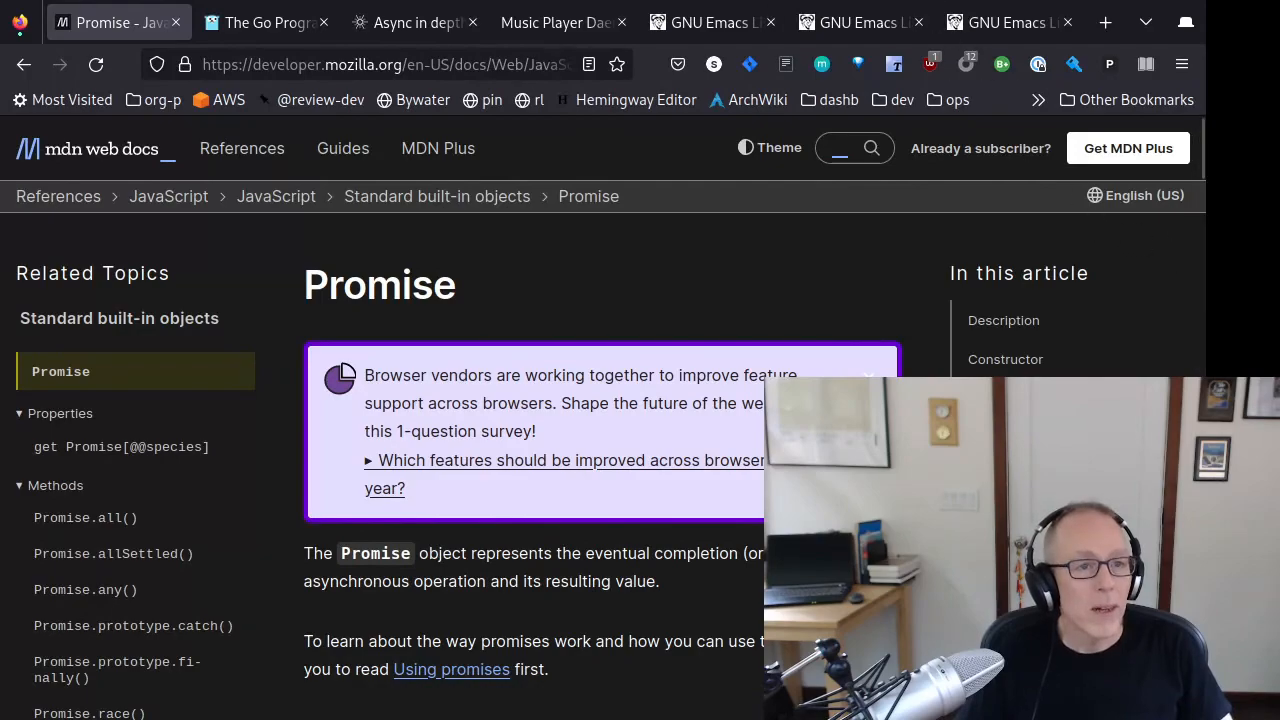
# - Browse the Go homepage, the Tokio Async in depth tutorial and the next tab
pyautogui.click(266, 22)
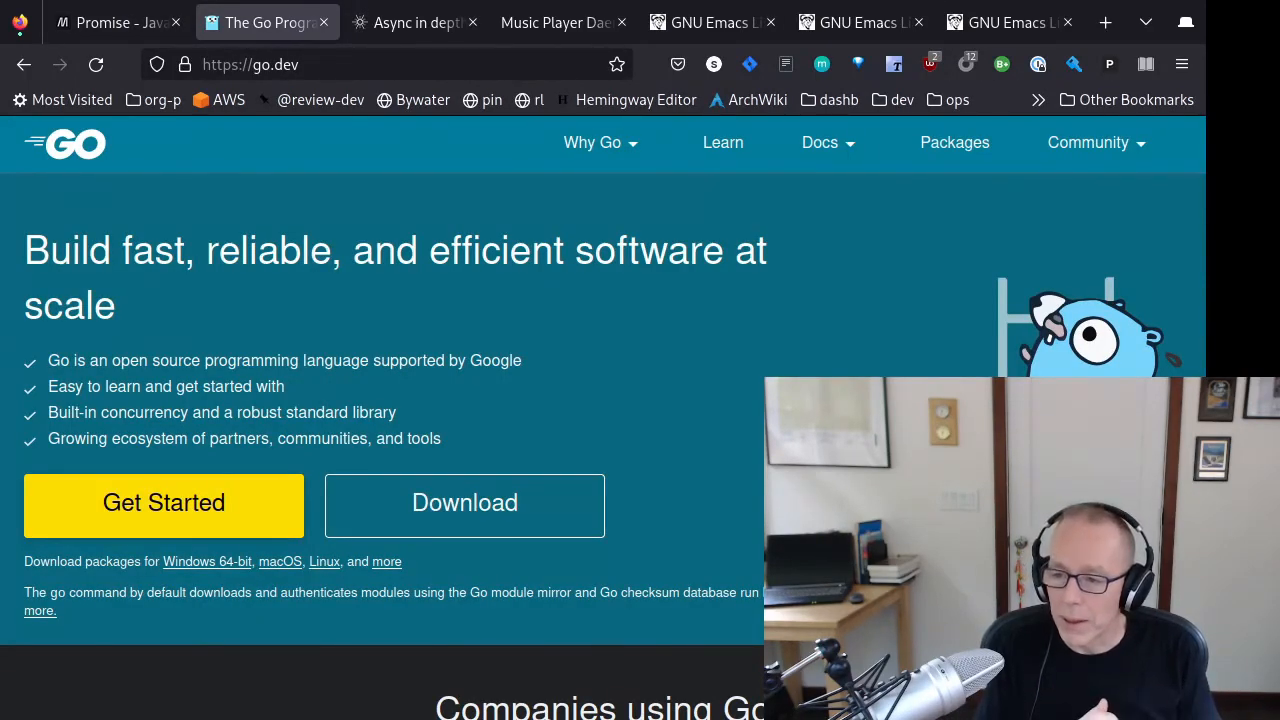
pyautogui.click(416, 22)
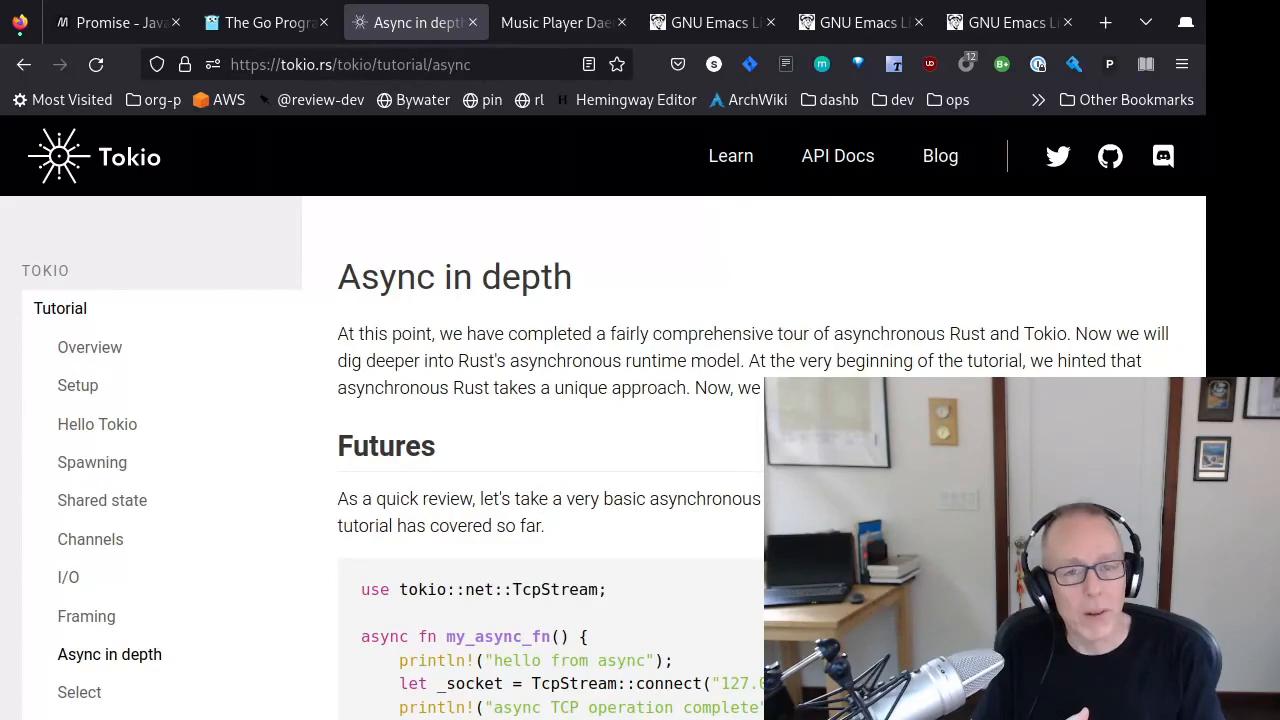
pyautogui.click(560, 22)
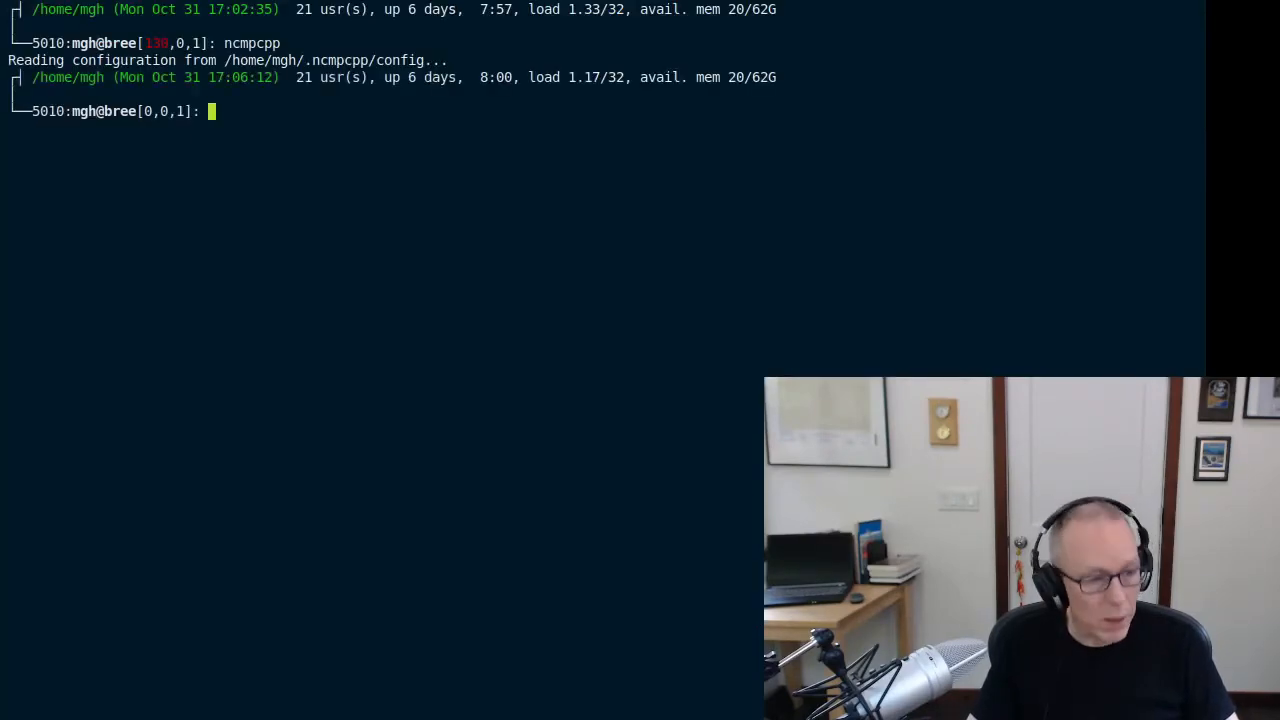
# - Connect to MPD on port 6600 with netcat, query getvol and status, and type the find Artist query
pyautogui.write('netcat localhost 6600')
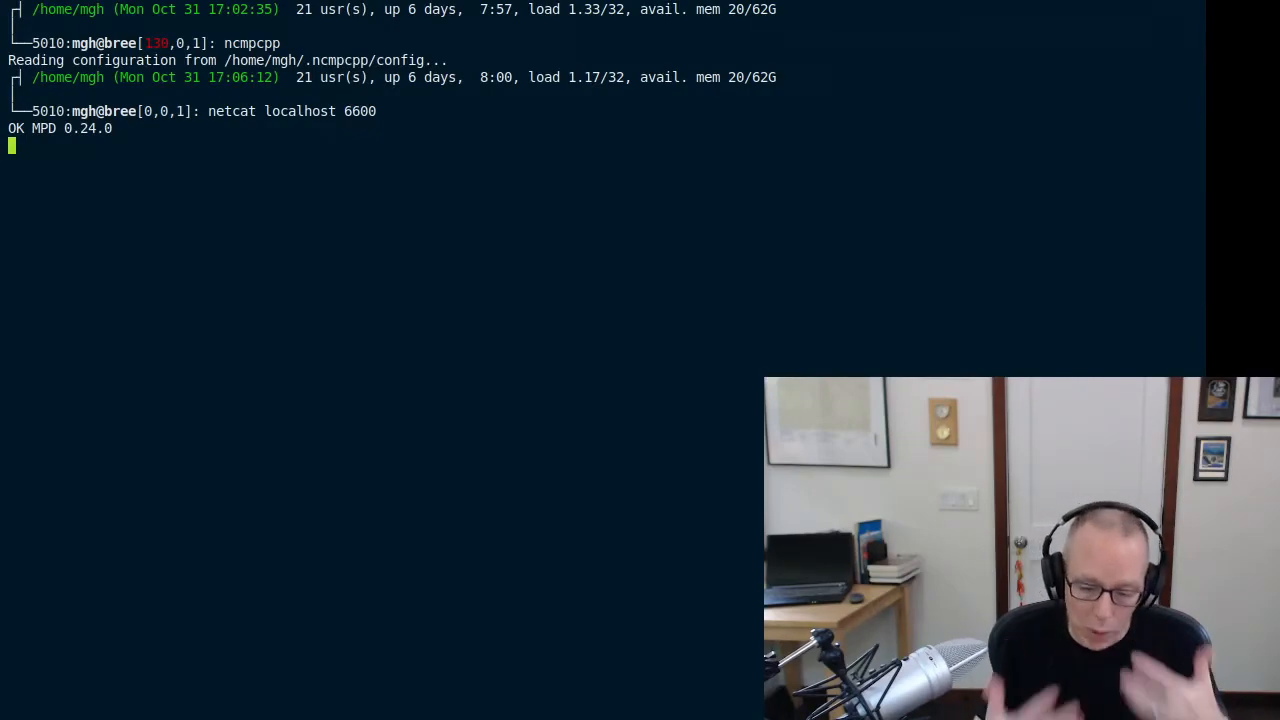
pyautogui.write('getvol')
pyautogui.write('status')
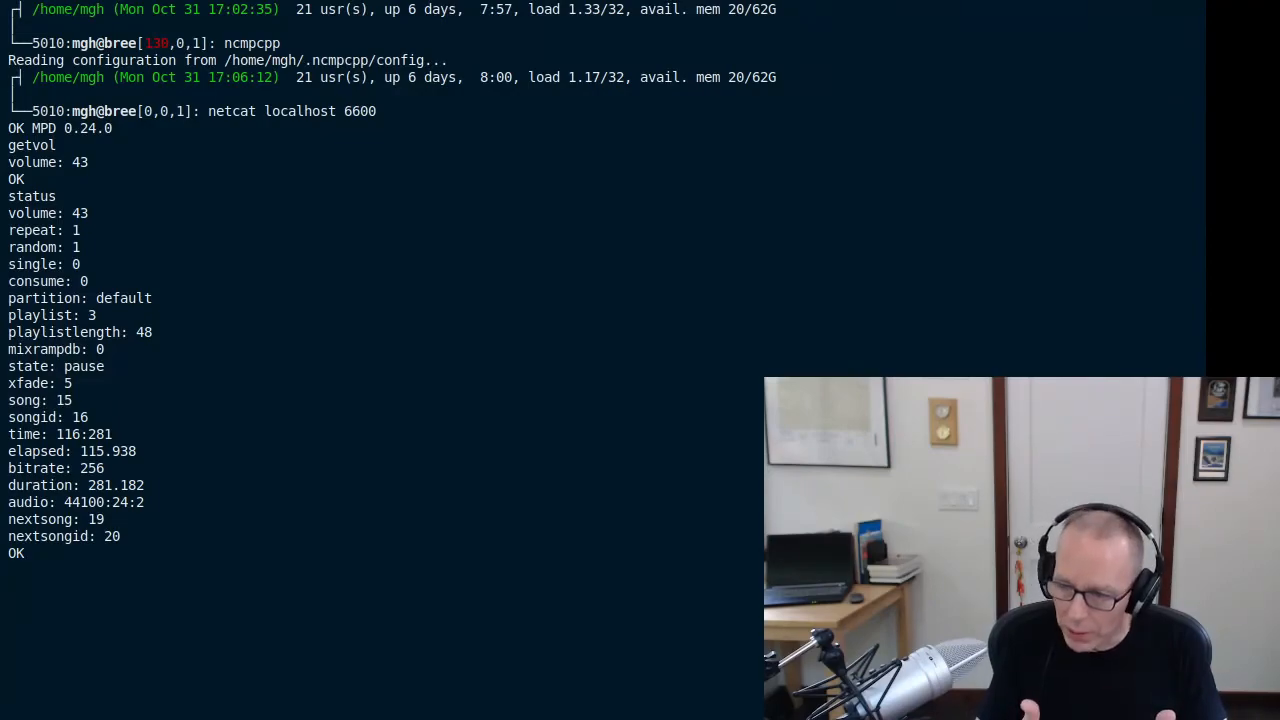
pyautogui.write('find "(Artist =~ \'.*\')"')
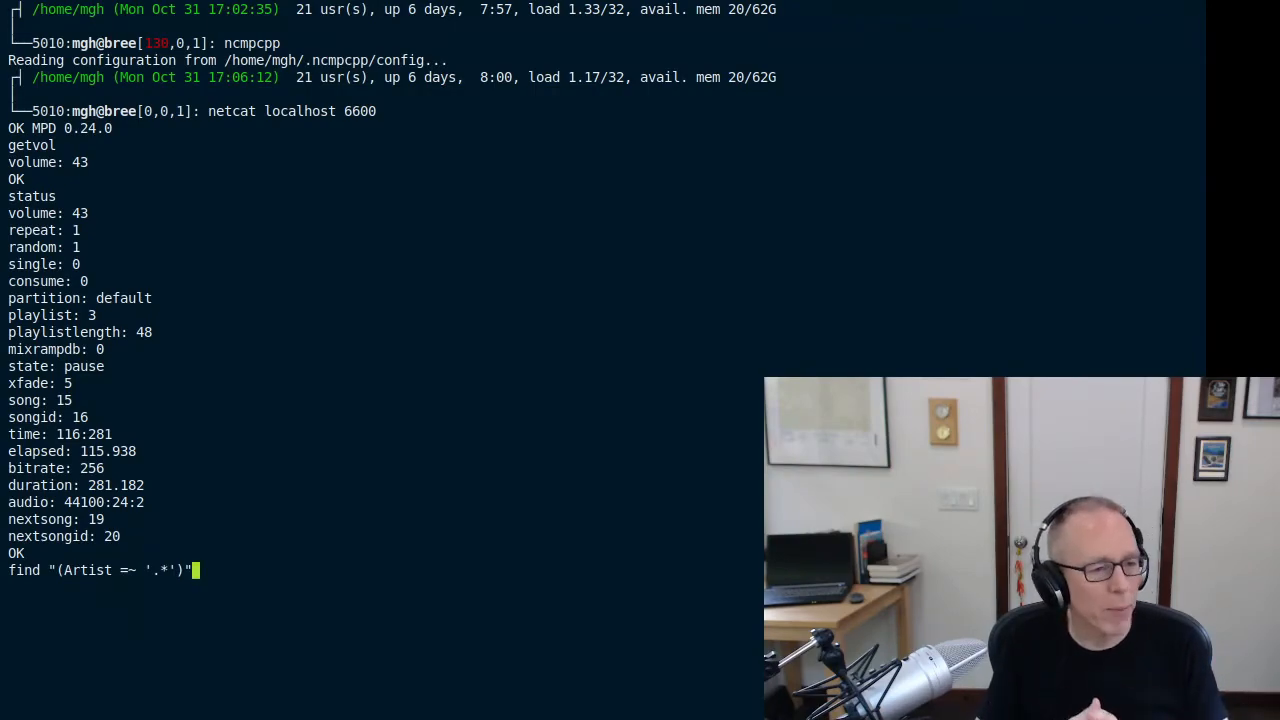
# - Send the find "(Artist =~ '.*')" query and look through the returned song records
pyautogui.press('Return')
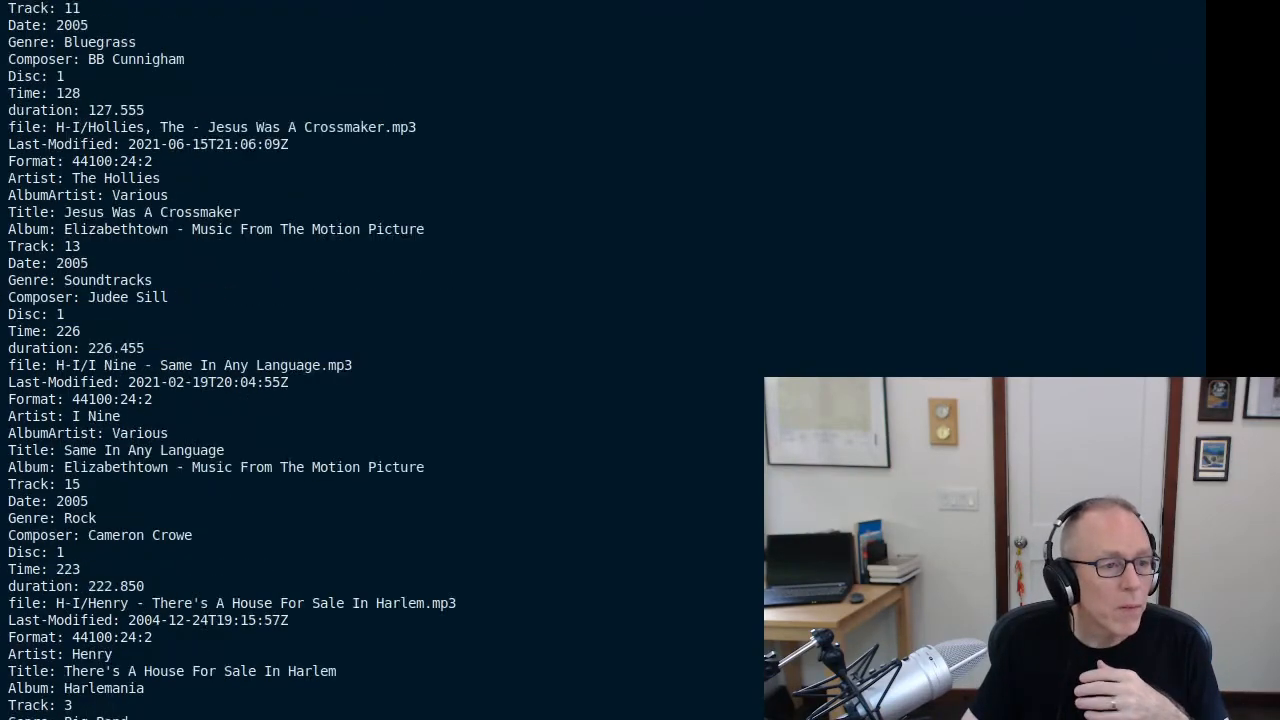
pyautogui.scroll(-3)
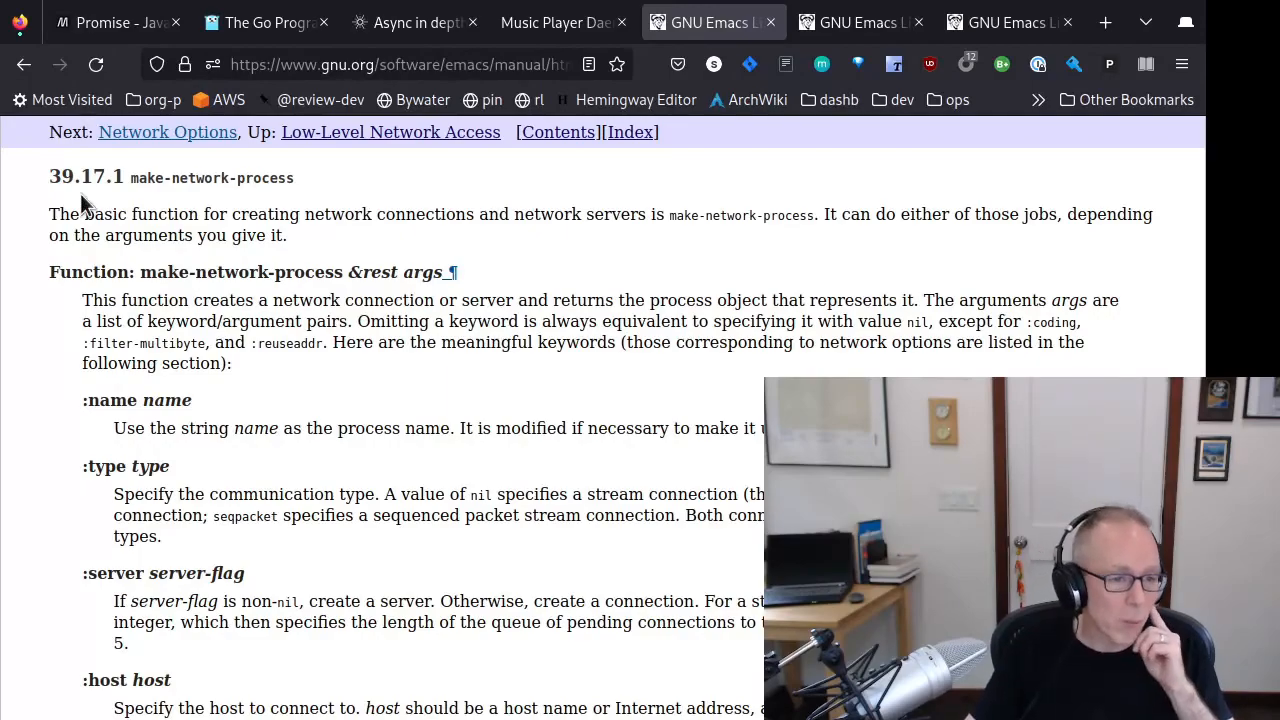
# - Scroll through the Emacs manual's make-network-process section 39.17.1
pyautogui.scroll(-3)
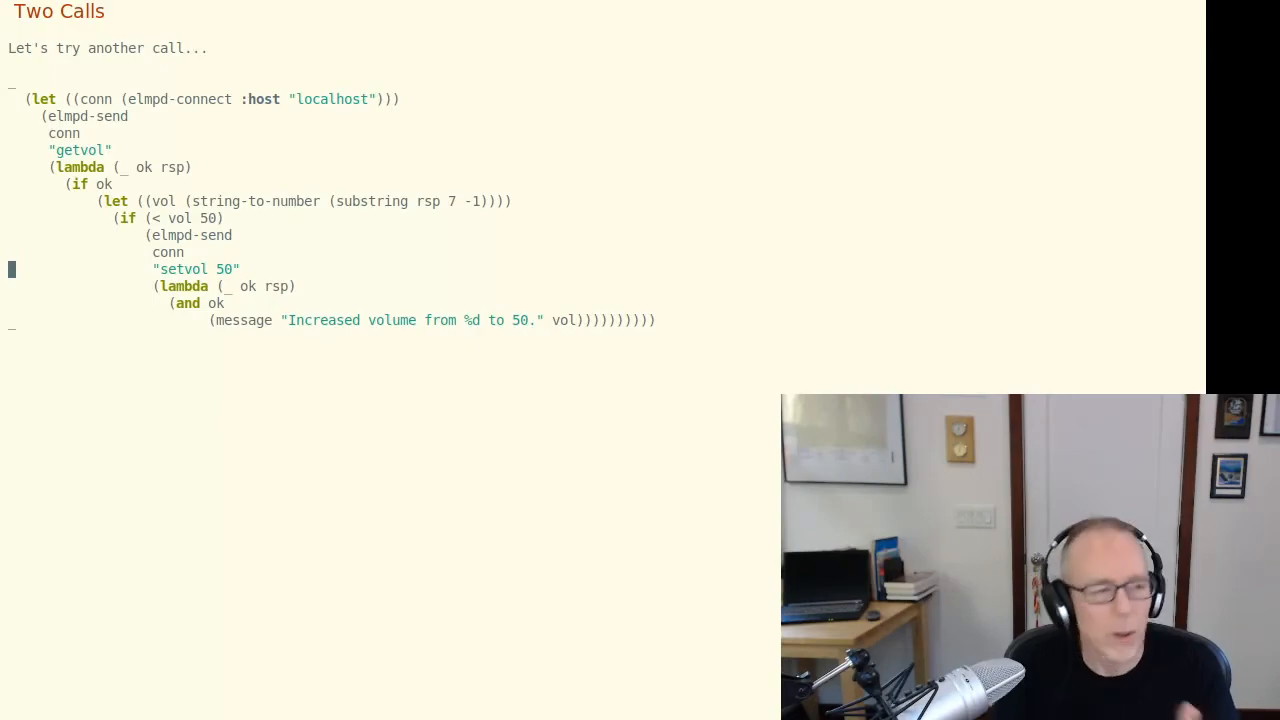
# - Advance to the Two Calls slide with nested getvol and setvol callbacks
pyautogui.press('right')
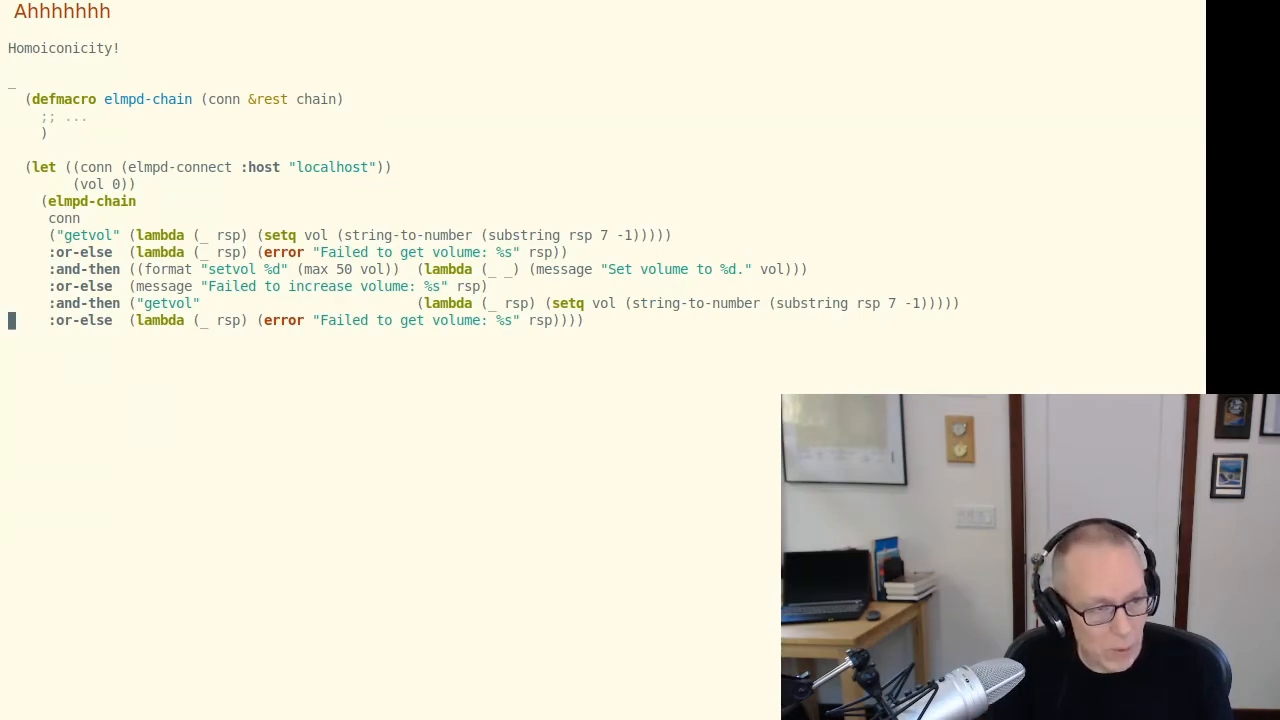
# - Advance to 'The Code Is Just Data' slide showing the elmpd-chain expansion
pyautogui.press('right')
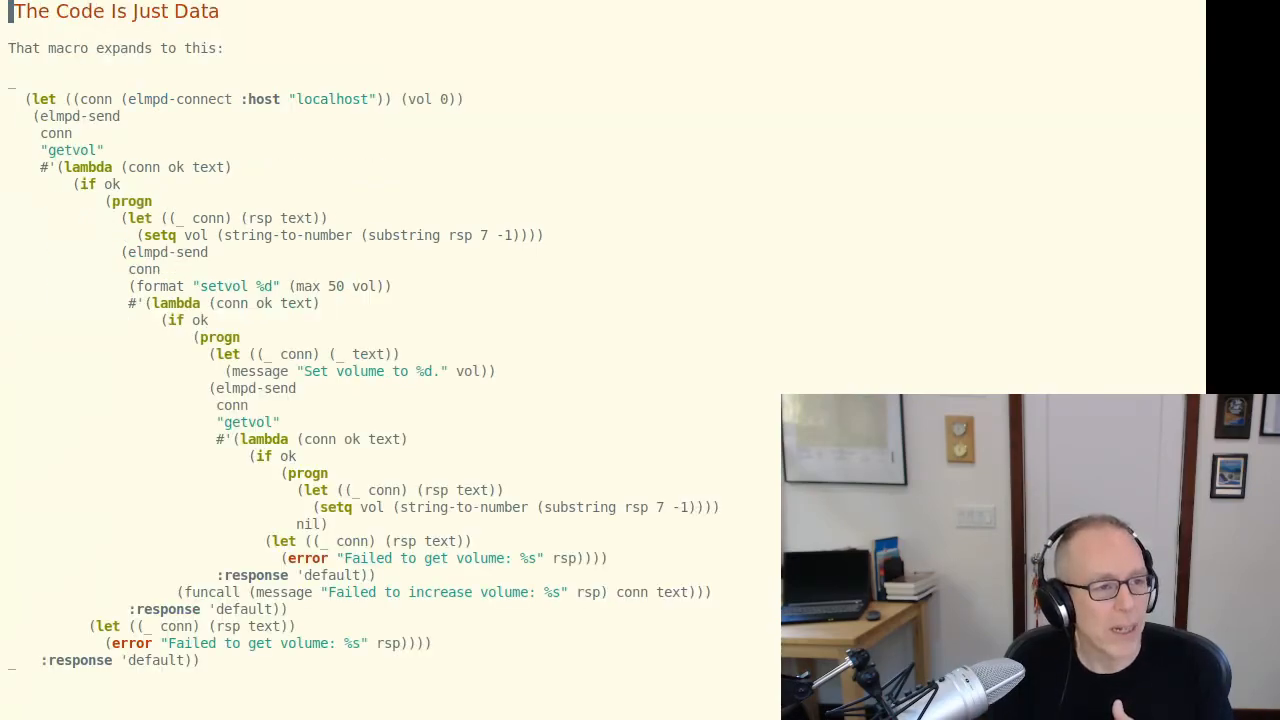